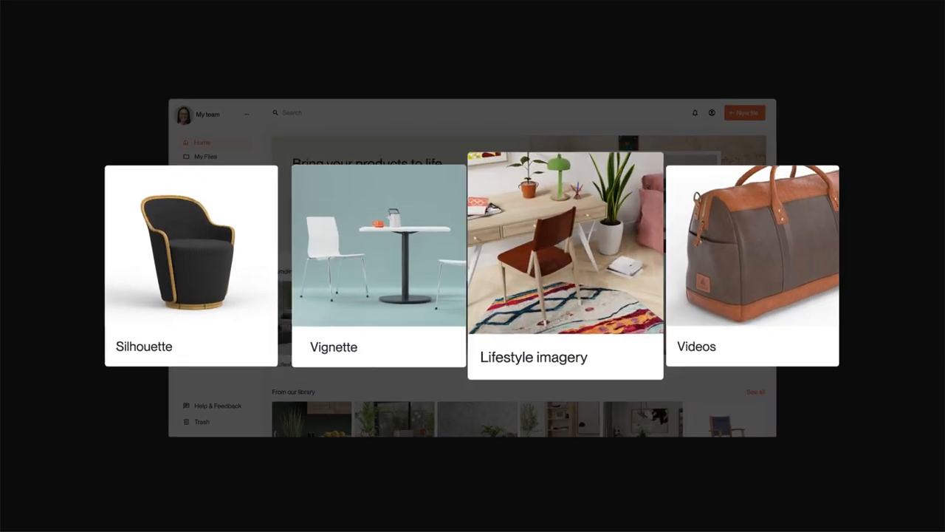
# Browse the template library and load the Living Room template with the armchair scene
pyautogui.click(565, 266)
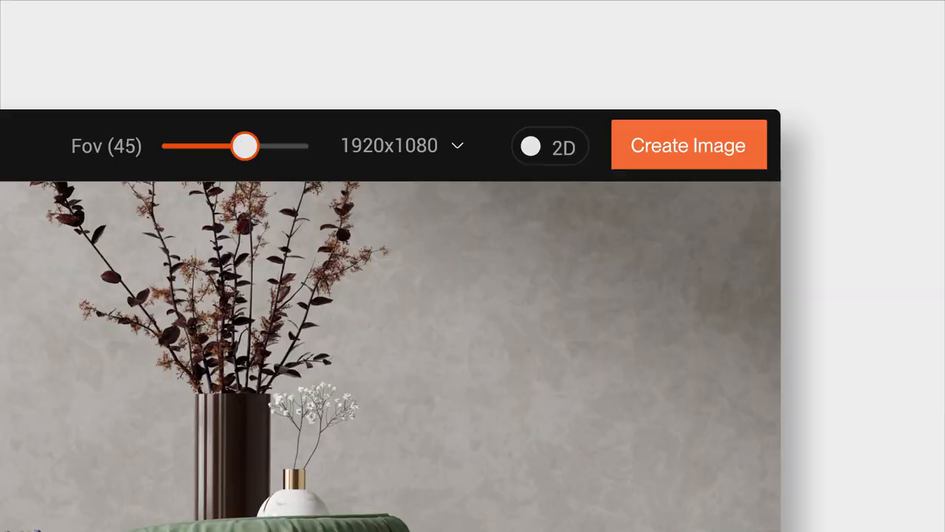
pyautogui.click(689, 145)
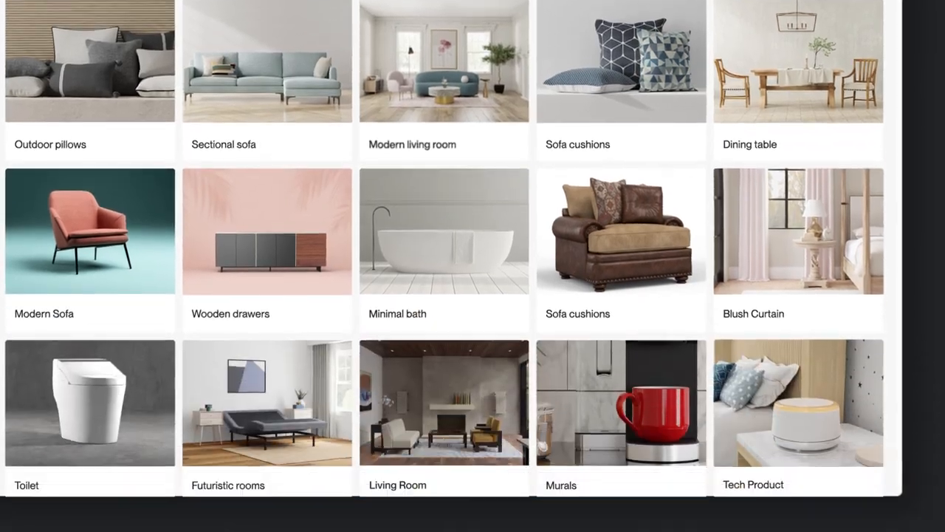
pyautogui.scroll(-3)
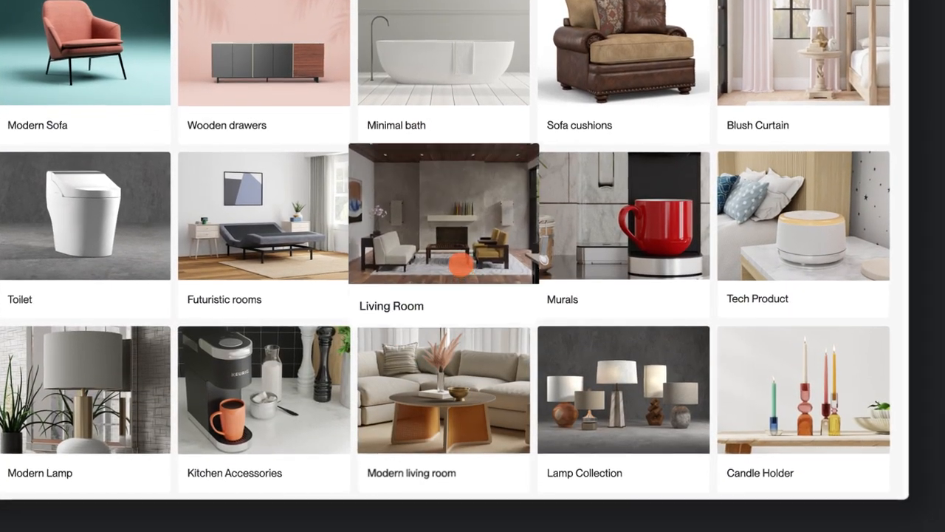
pyautogui.click(443, 215)
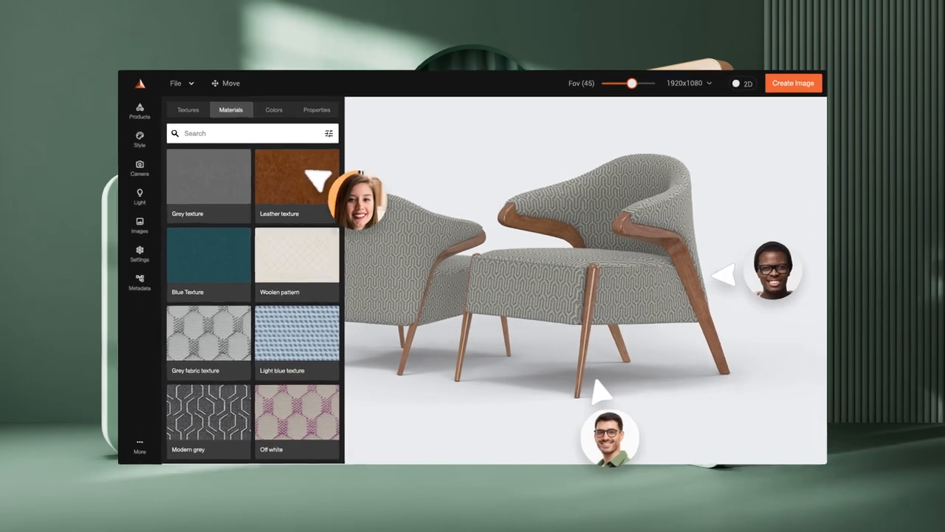
pyautogui.click(208, 254)
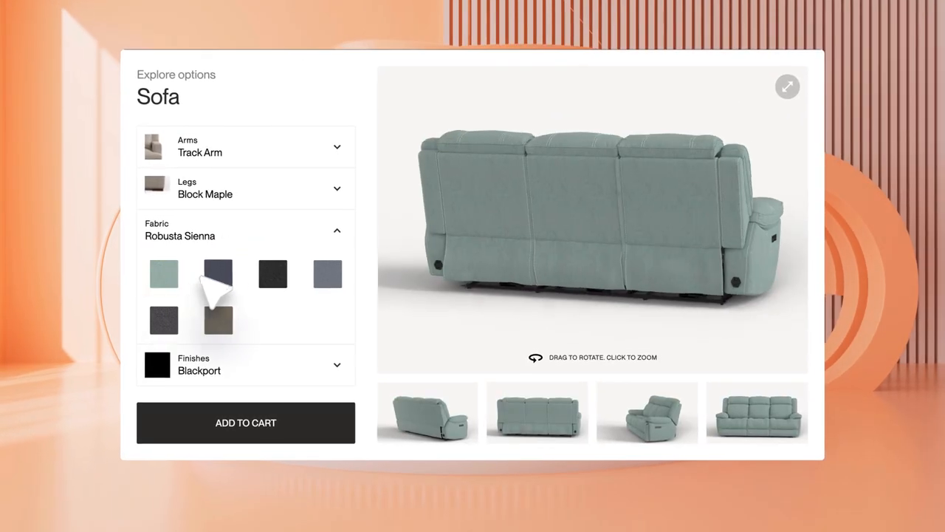
# Switch the recliner sofa's fabric to the black swatch
pyautogui.click(272, 273)
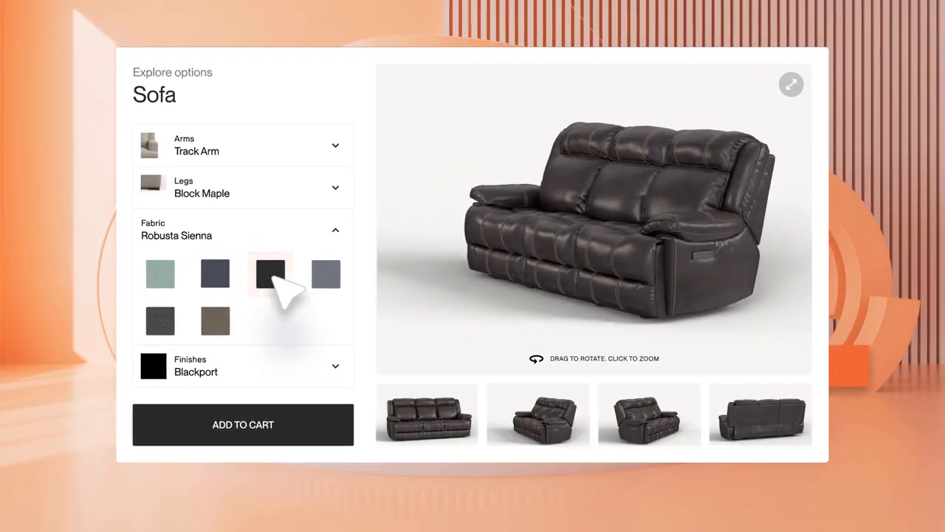